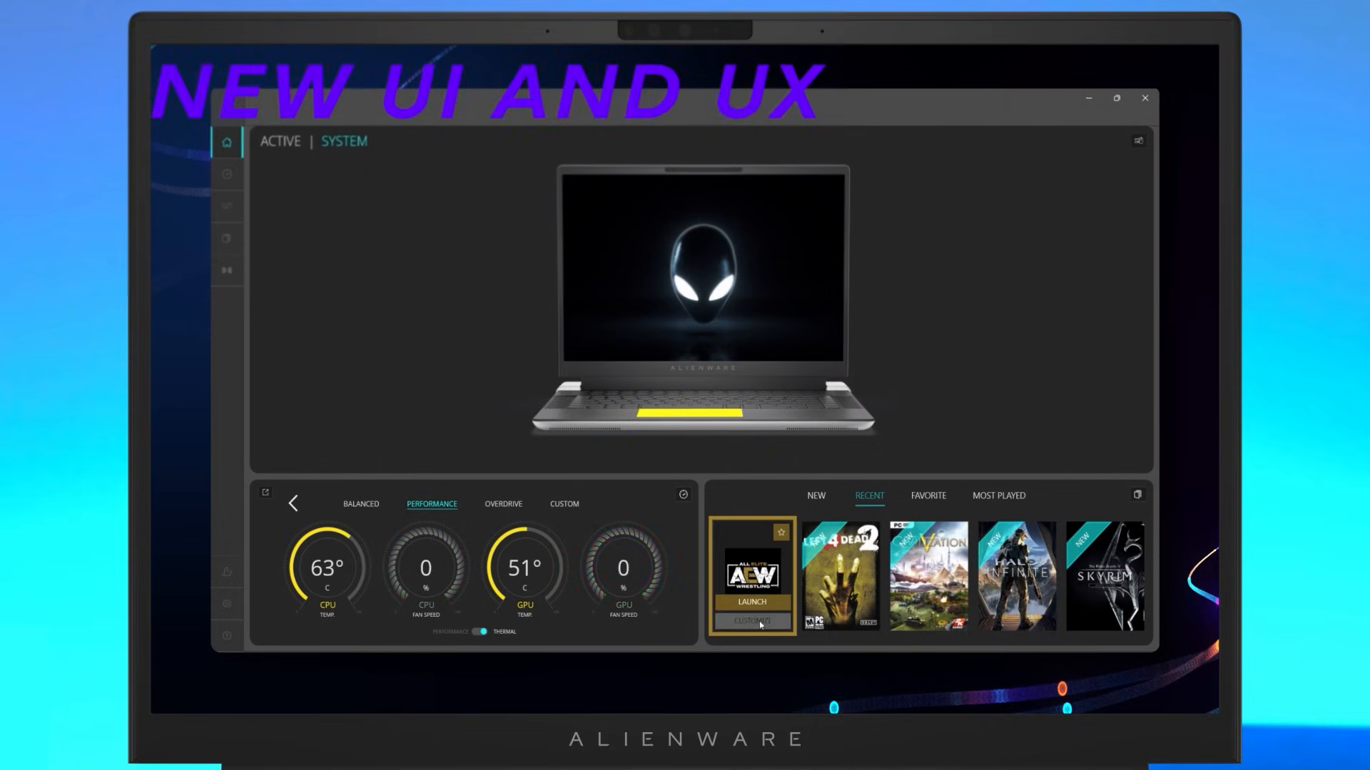
Open the AlienFX system lighting preset editor from the sidebar.
{"action": "left_click", "coordinate": [752, 602]}
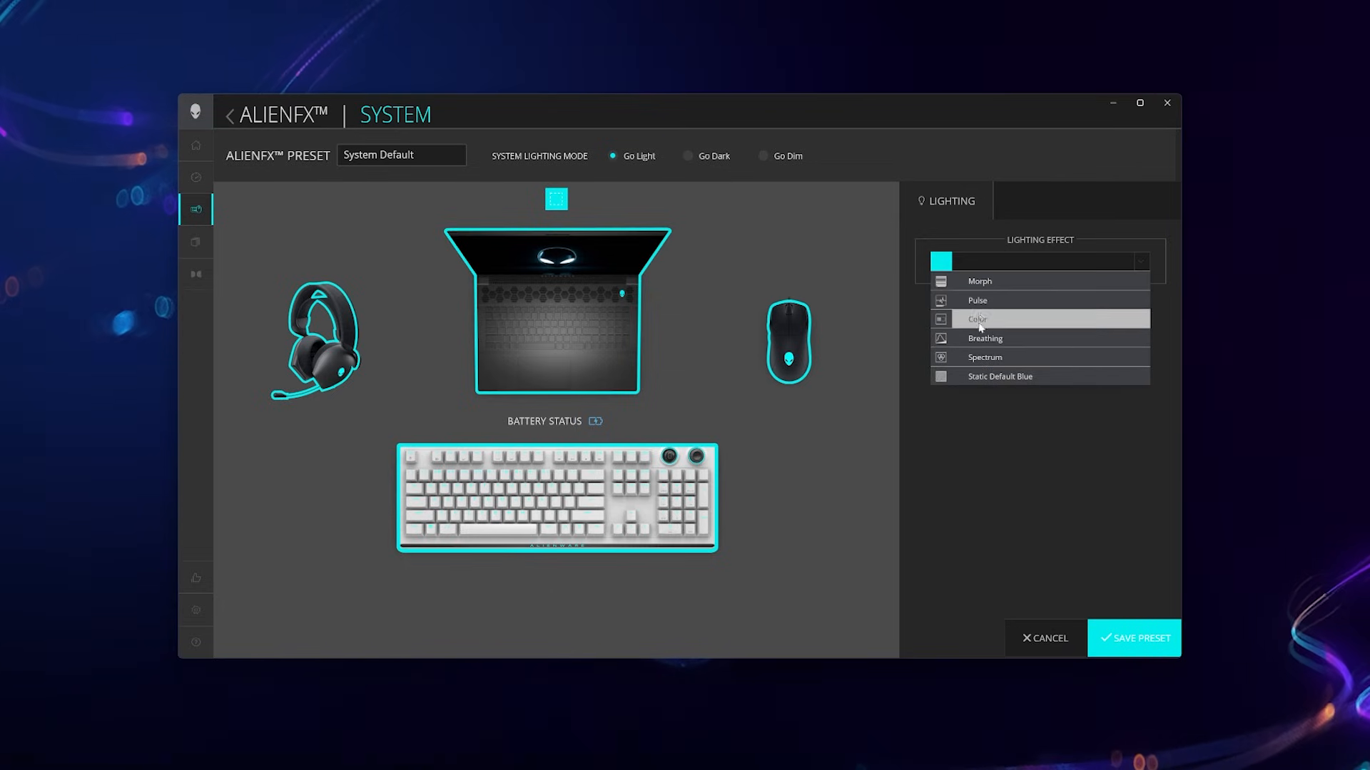
Try Color, Pulse and Morph effects on the keyboard before settling on Single Color Wave.
{"action": "left_click", "coordinate": [984, 339]}
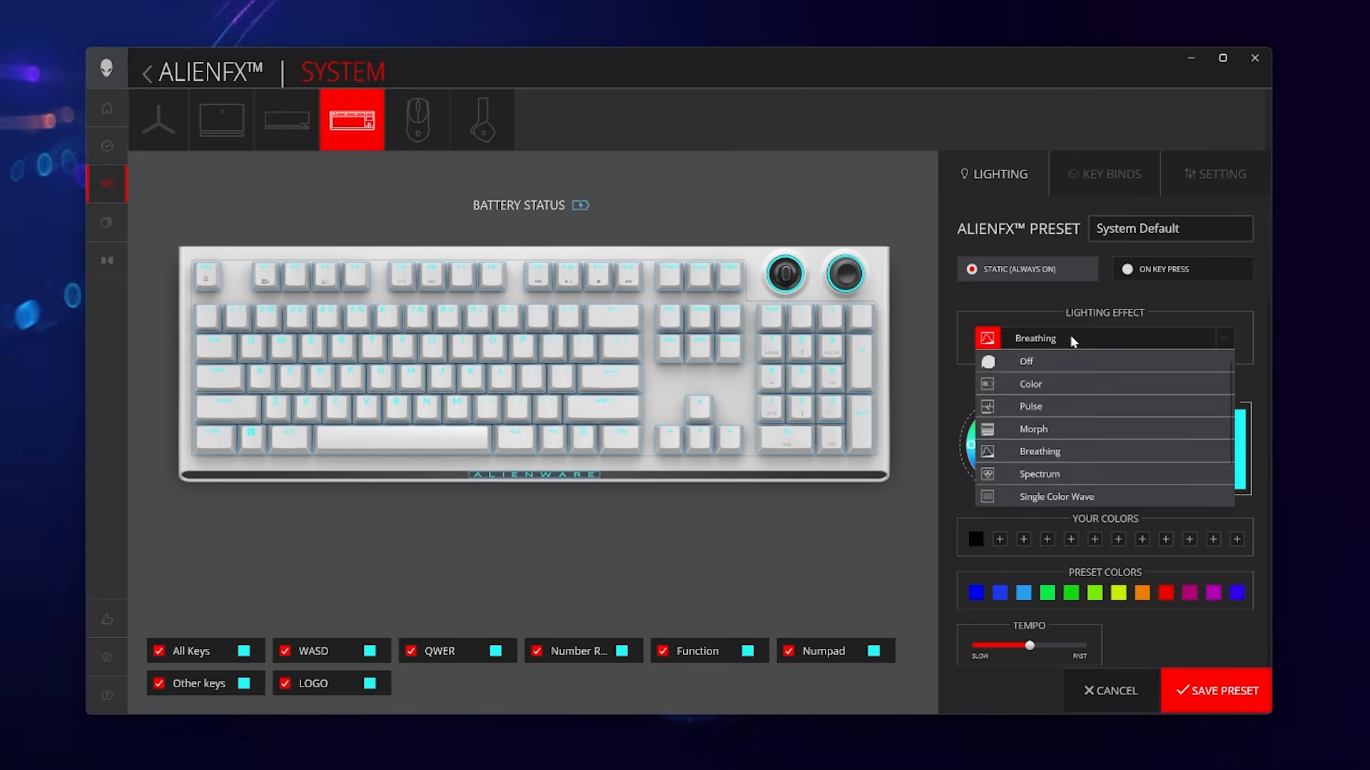
{"action": "mouse_move", "coordinate": [1040, 388]}
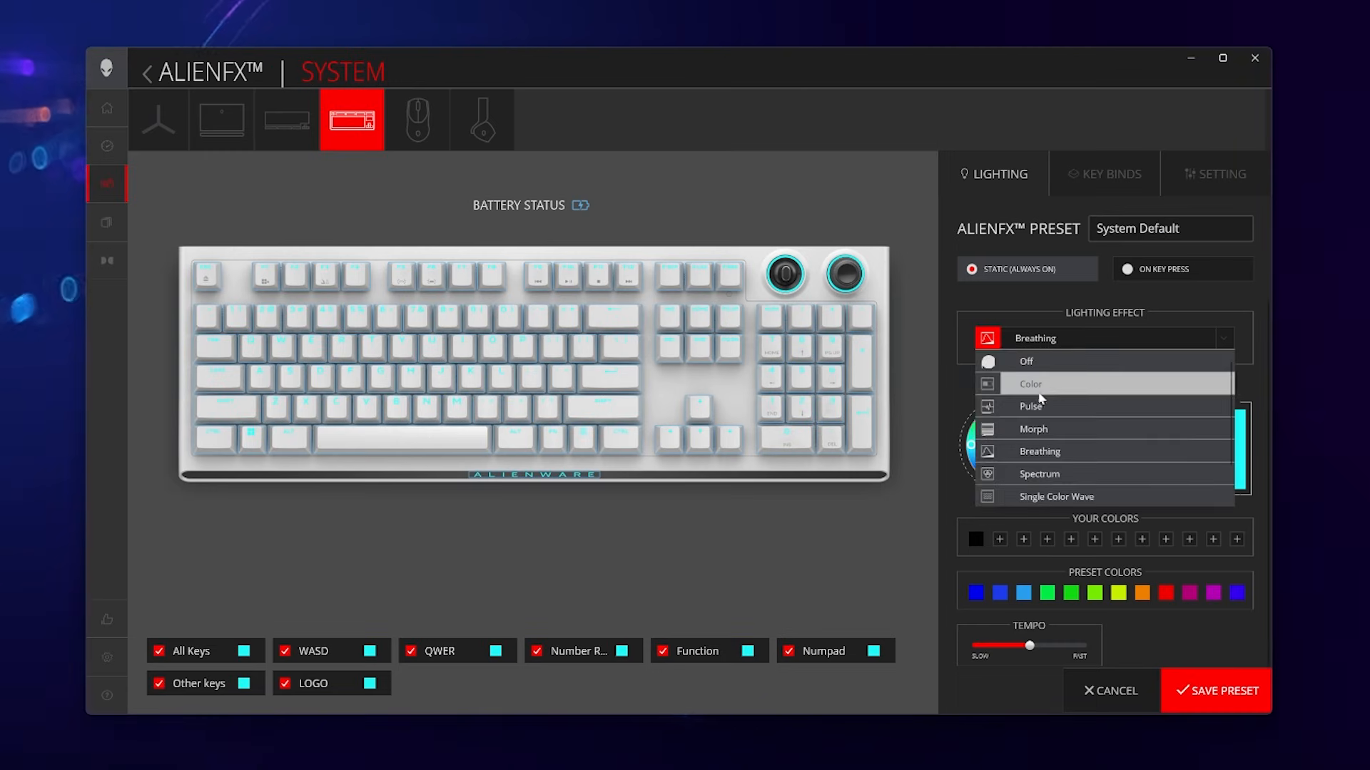
{"action": "left_click", "coordinate": [1029, 384]}
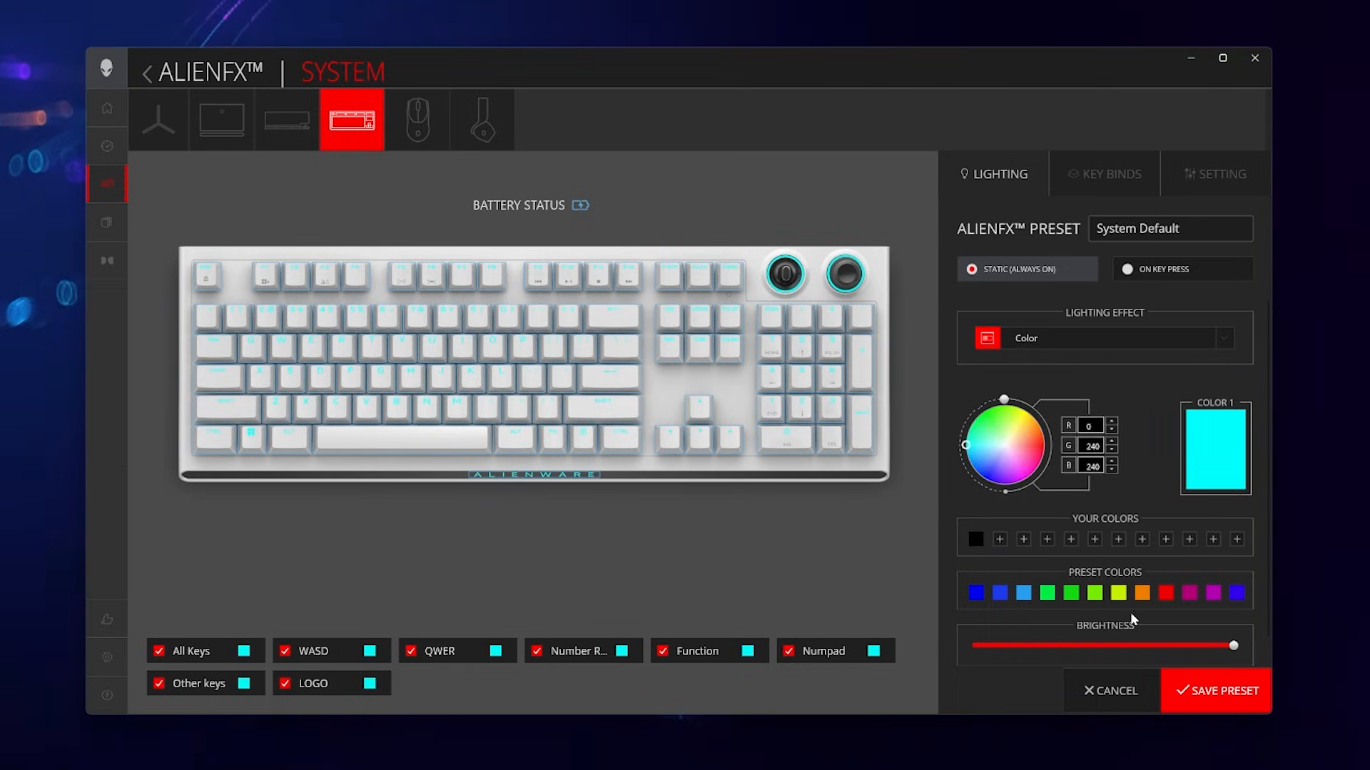
{"action": "mouse_move", "coordinate": [1035, 355]}
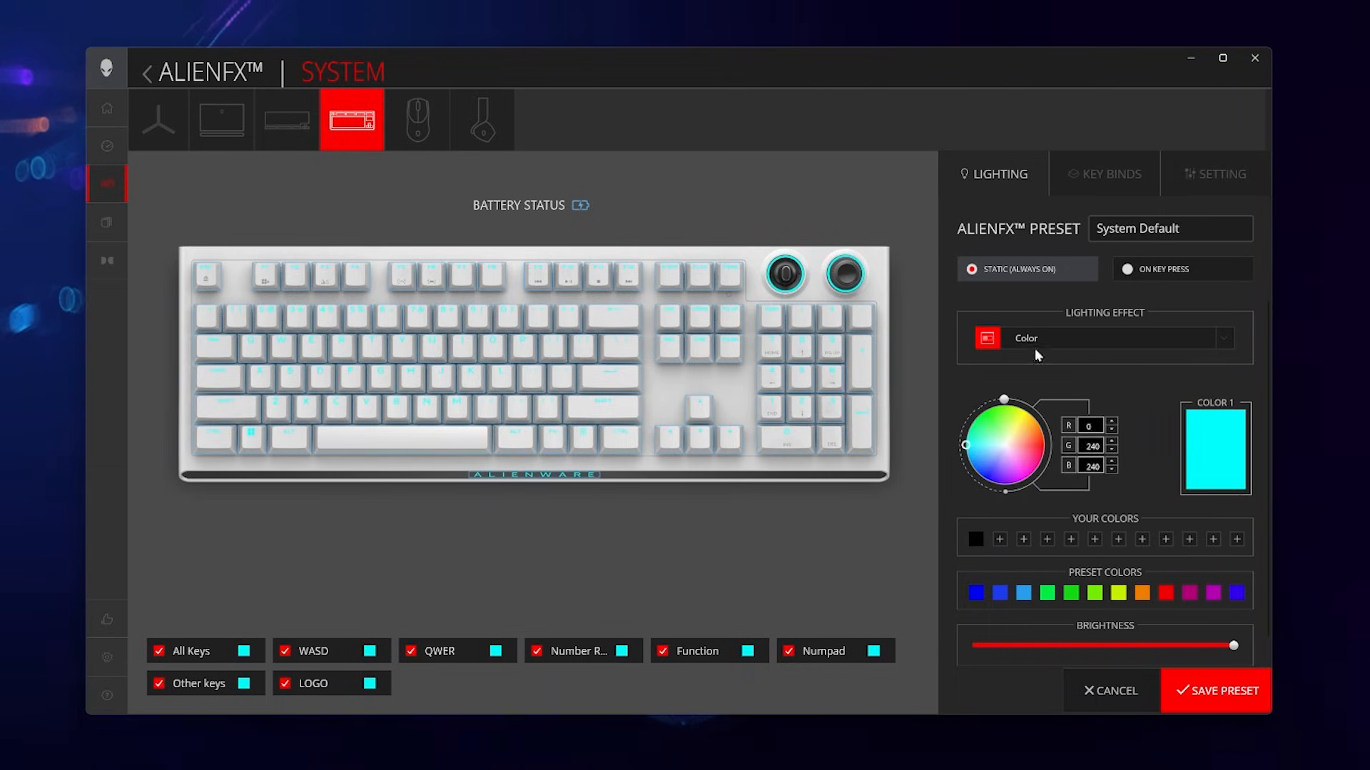
{"action": "left_click", "coordinate": [1100, 338]}
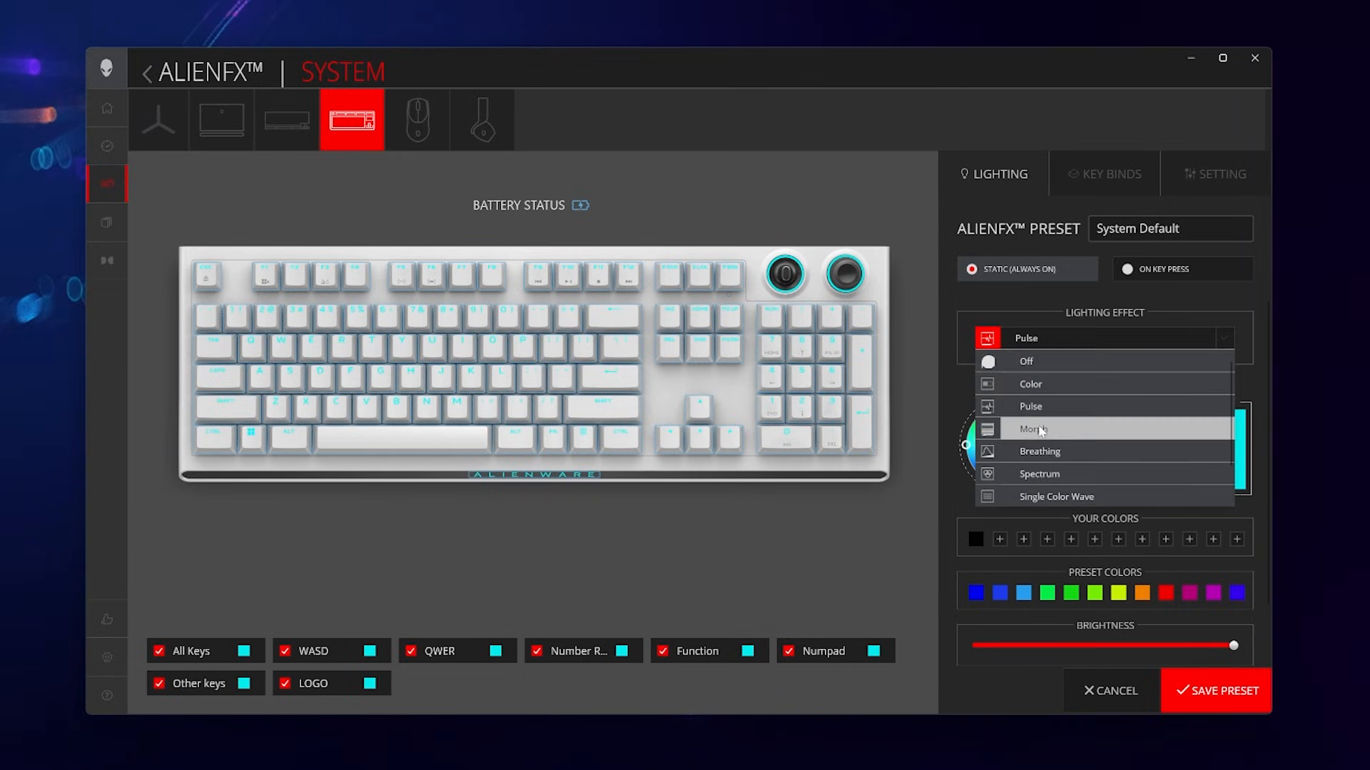
{"action": "left_click", "coordinate": [1031, 429]}
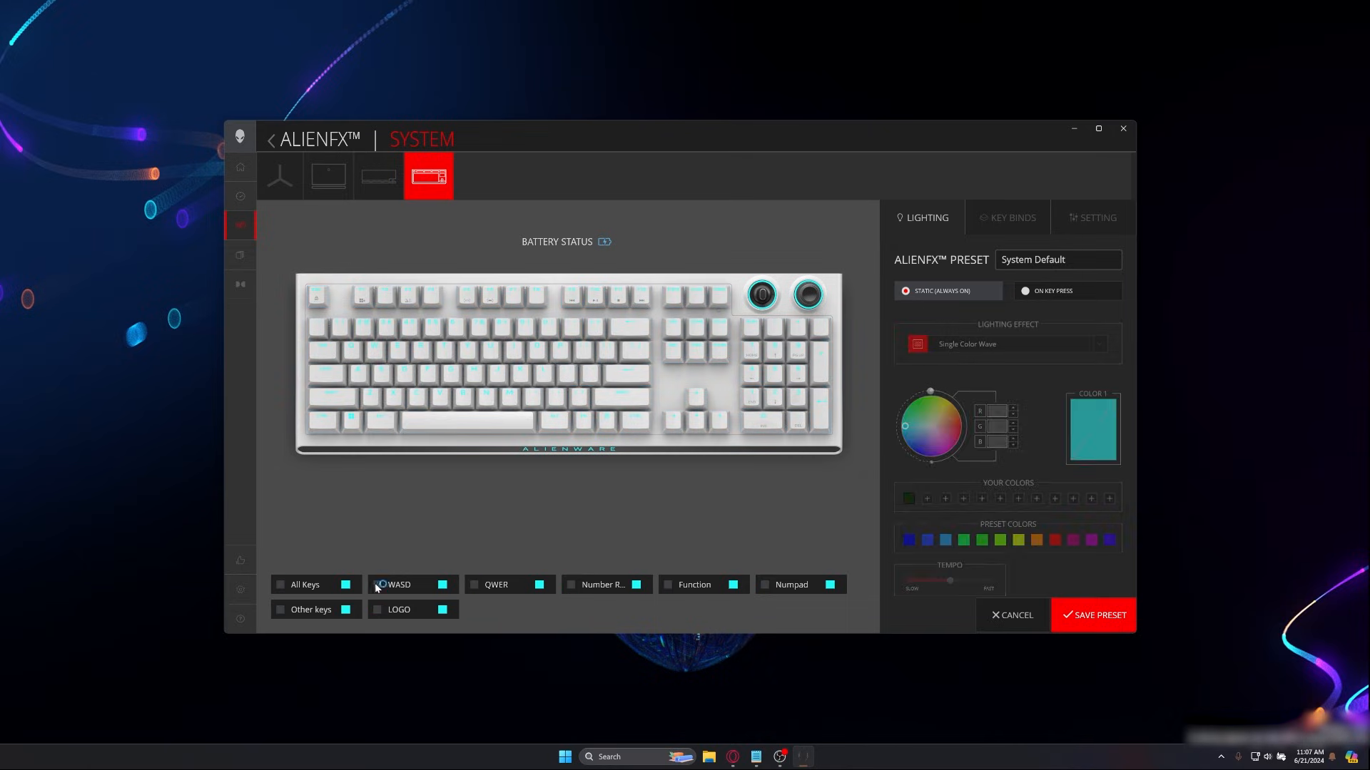
Light the WASD key group solid red and save the keyboard preset.
{"action": "left_click", "coordinate": [377, 585]}
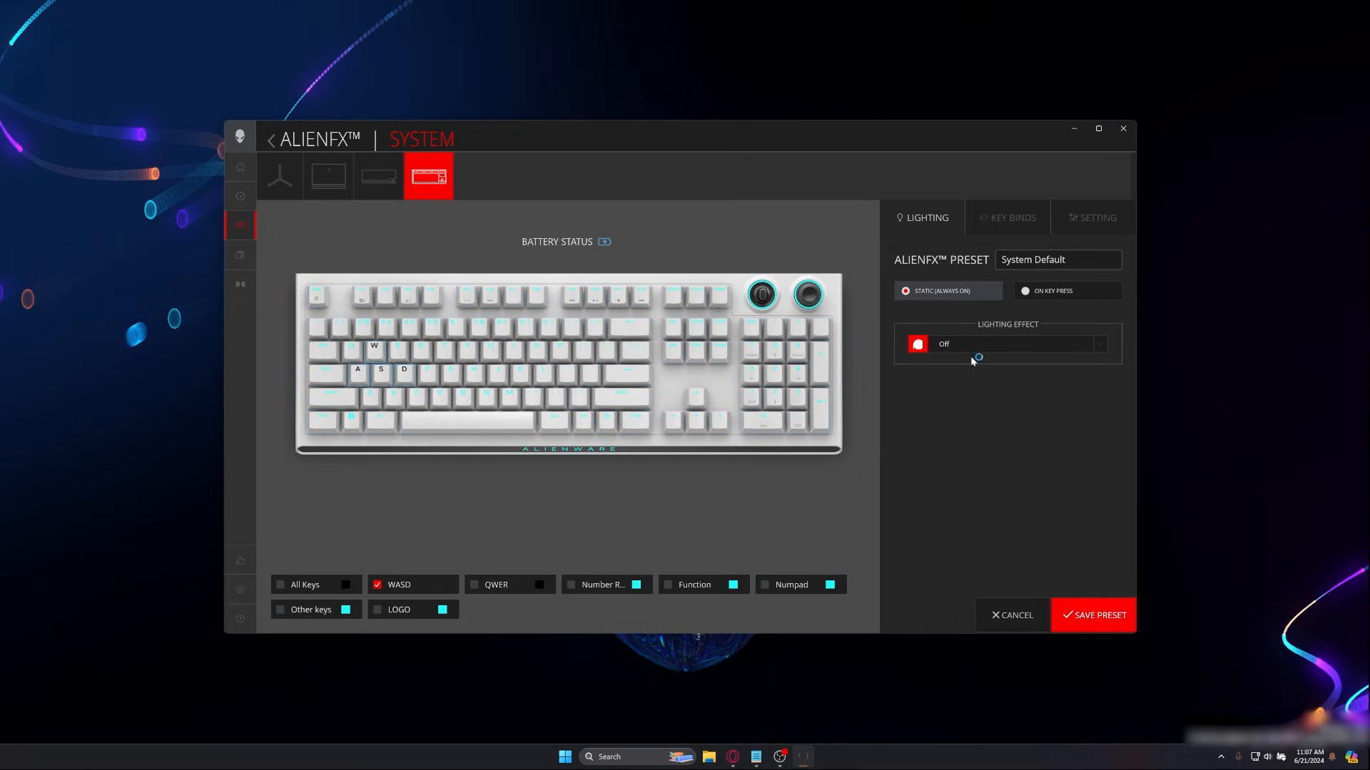
{"action": "left_click", "coordinate": [1013, 344]}
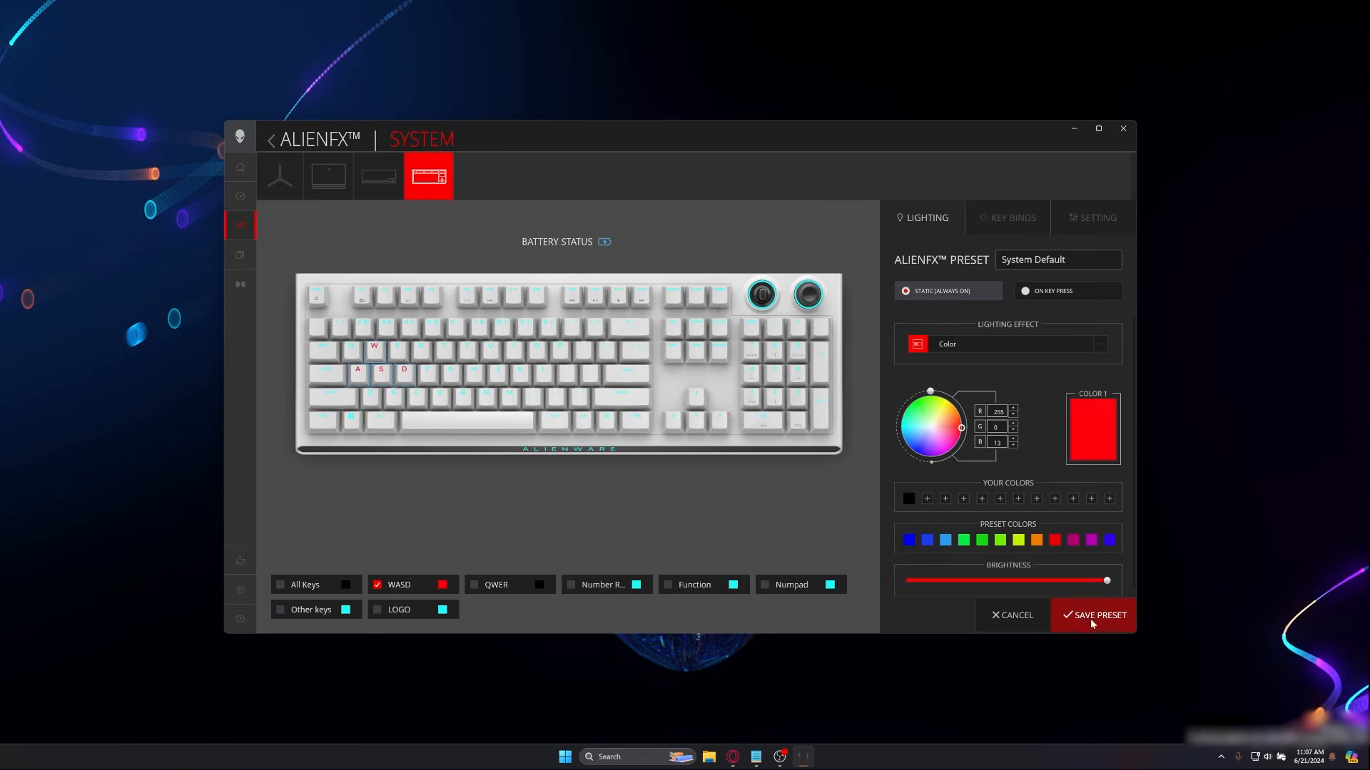
{"action": "left_click", "coordinate": [1094, 614]}
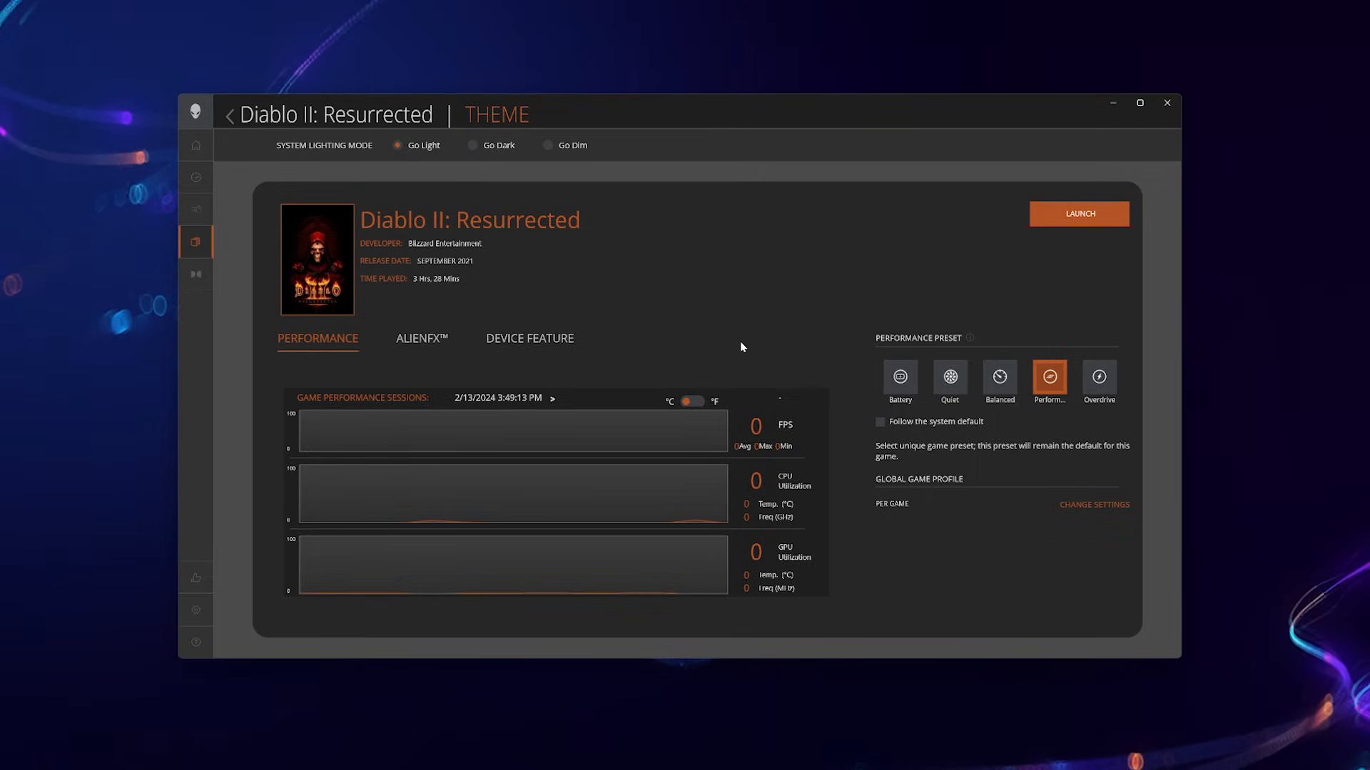
{"action": "mouse_move", "coordinate": [531, 315]}
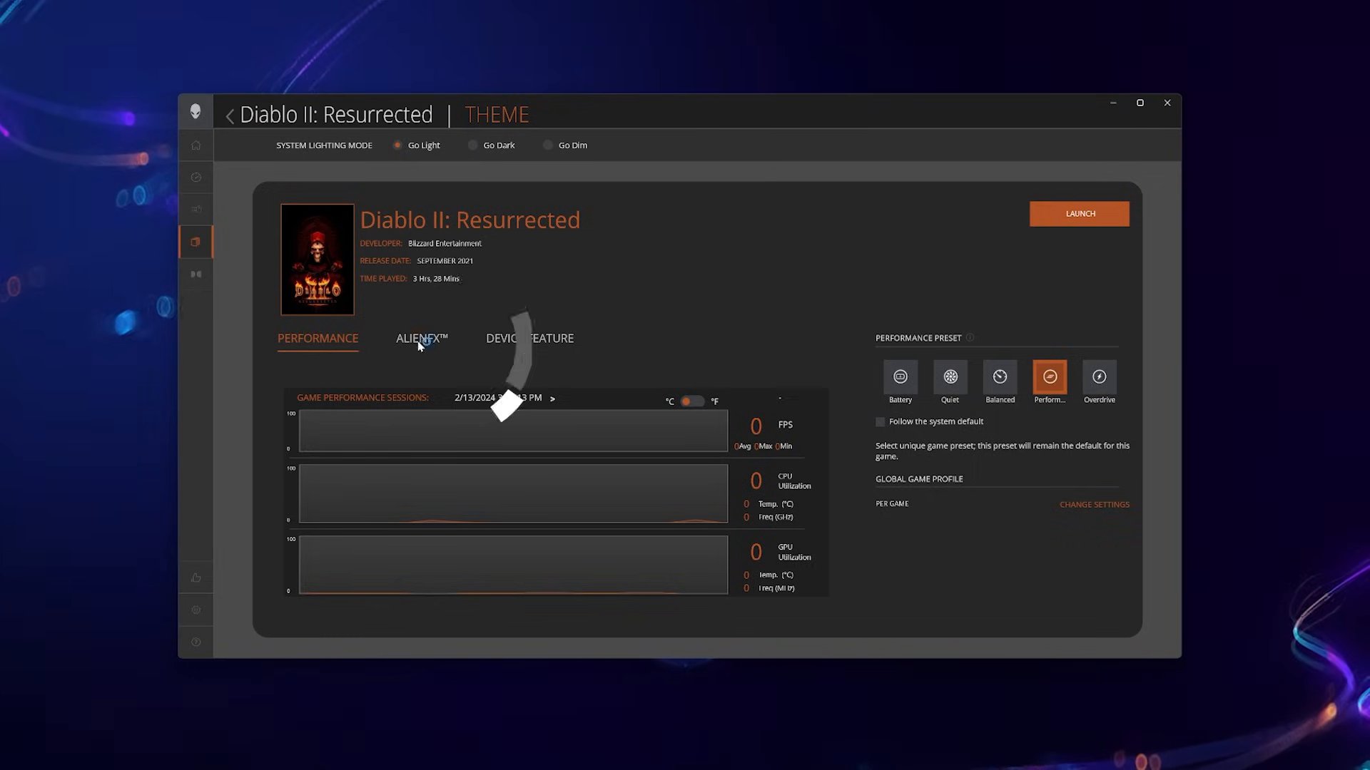
Show the AlienFX lighting presets on the Diablo II: Resurrected game page.
{"action": "left_click", "coordinate": [421, 338]}
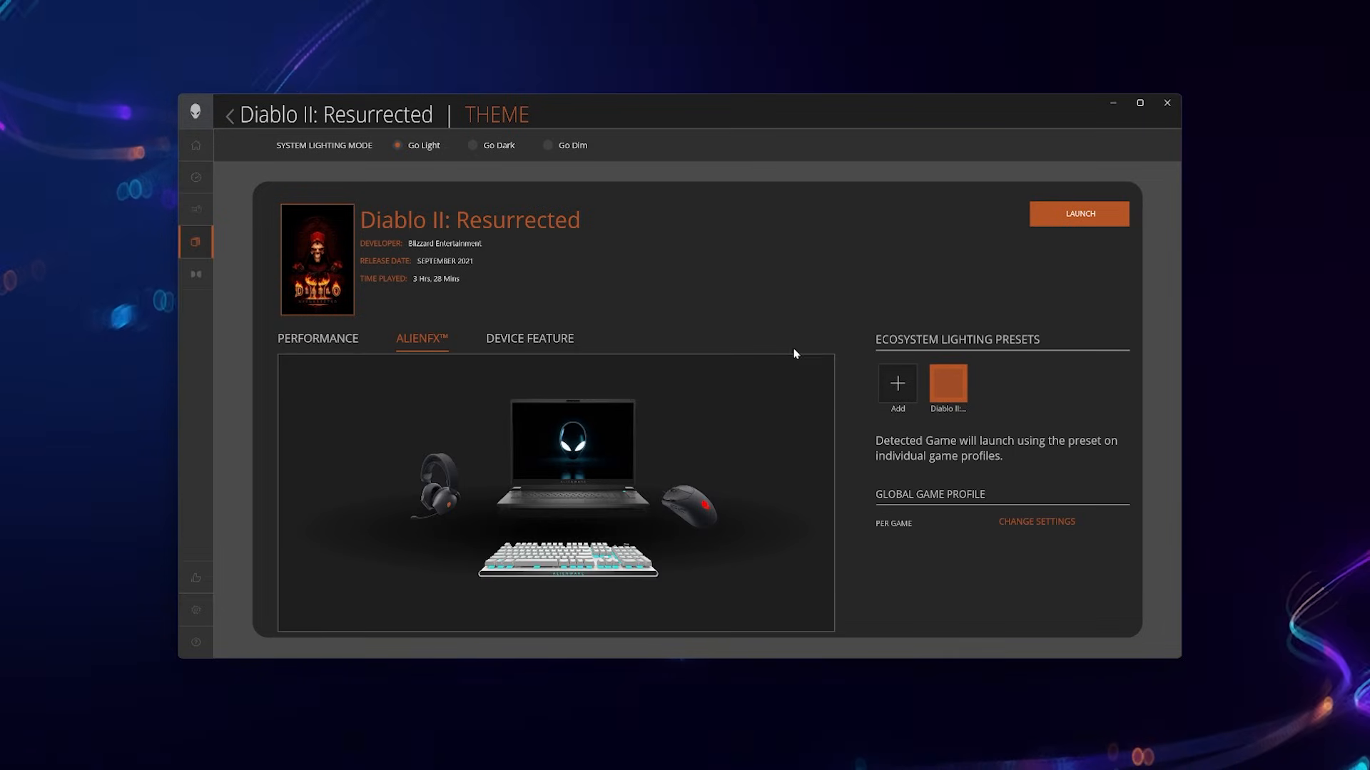
{"action": "mouse_move", "coordinate": [895, 384]}
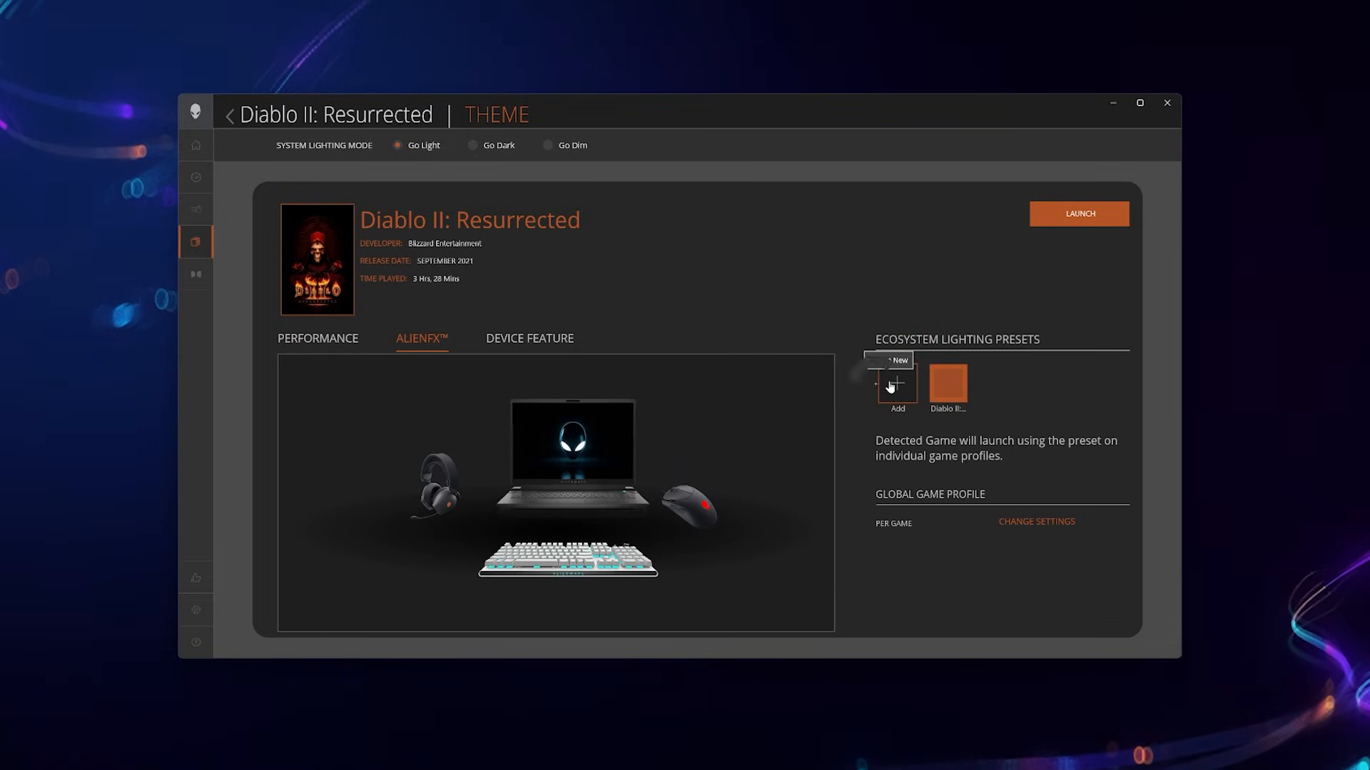
Add Preset_1 with a red Breathing effect for the game and save it.
{"action": "left_click", "coordinate": [896, 382]}
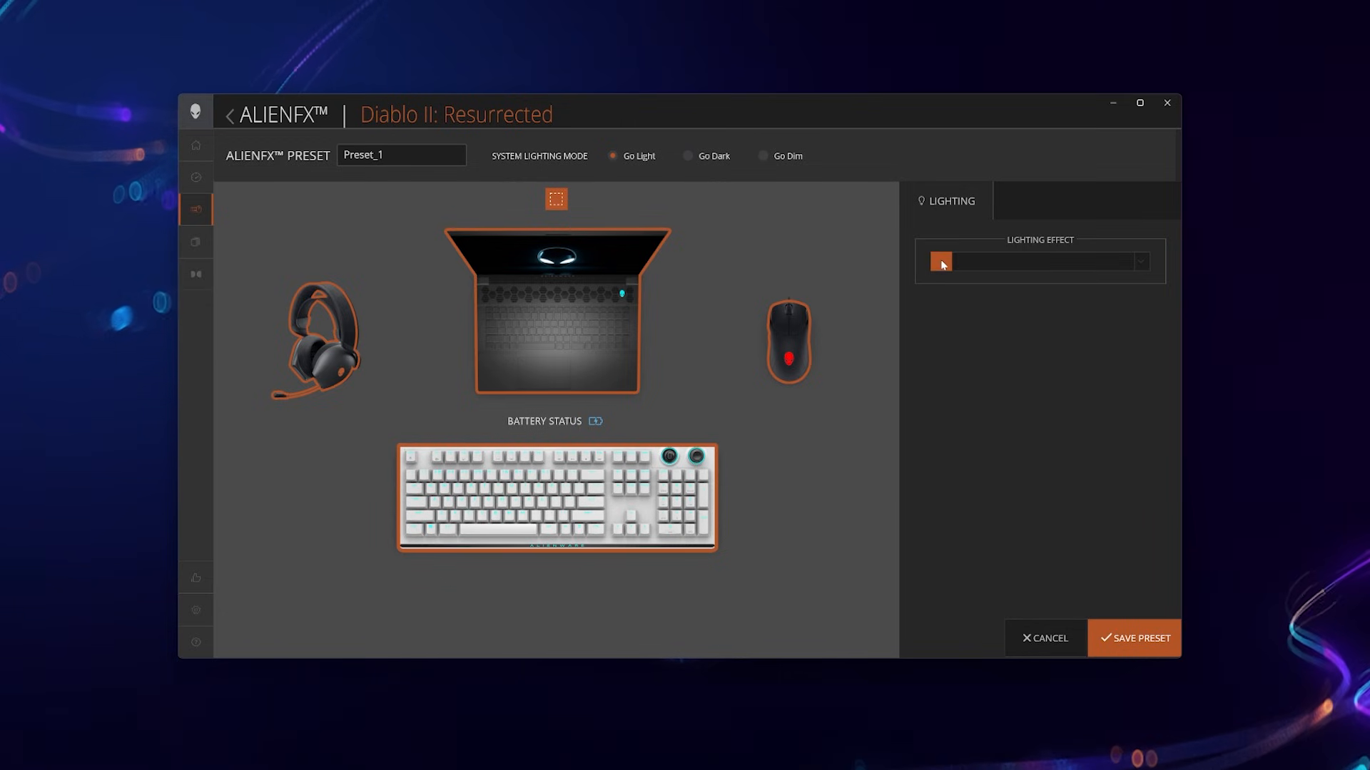
{"action": "left_click", "coordinate": [1040, 261]}
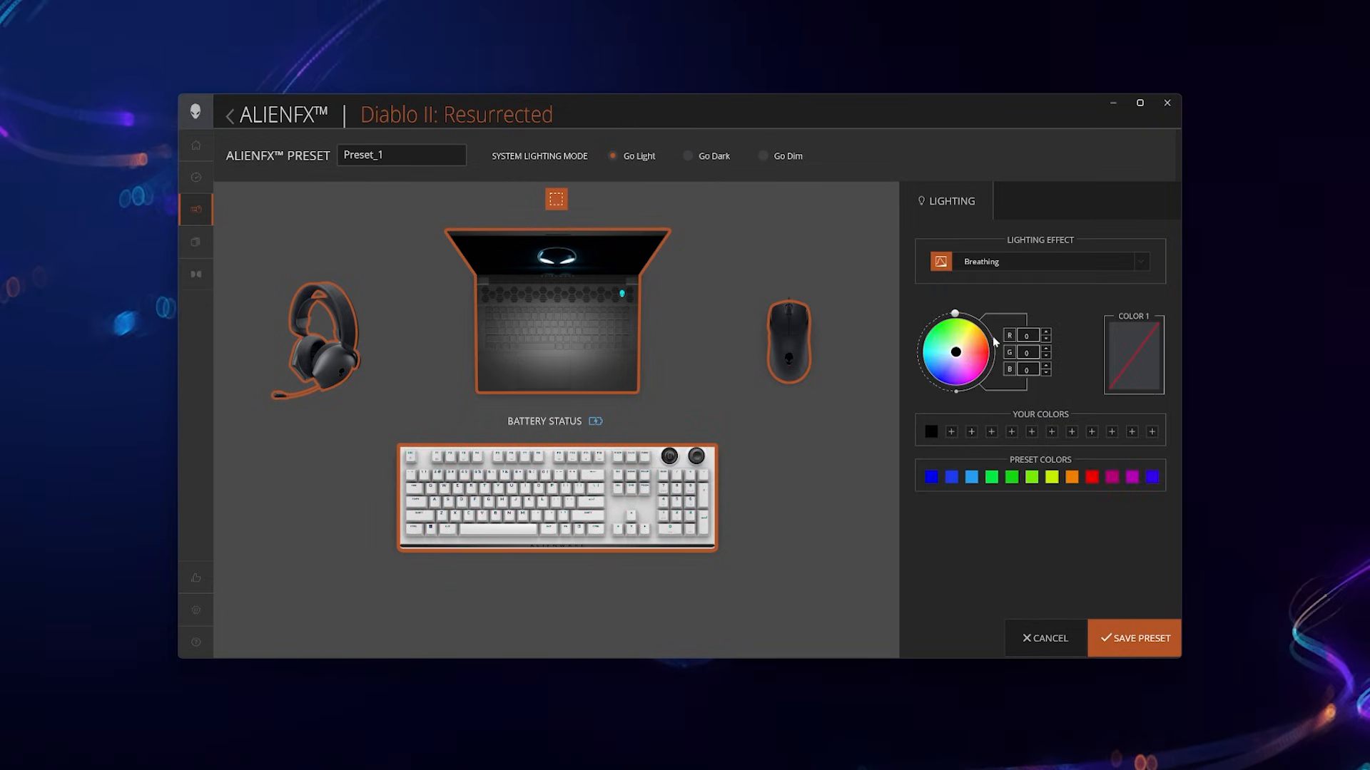
{"action": "left_click", "coordinate": [1091, 477]}
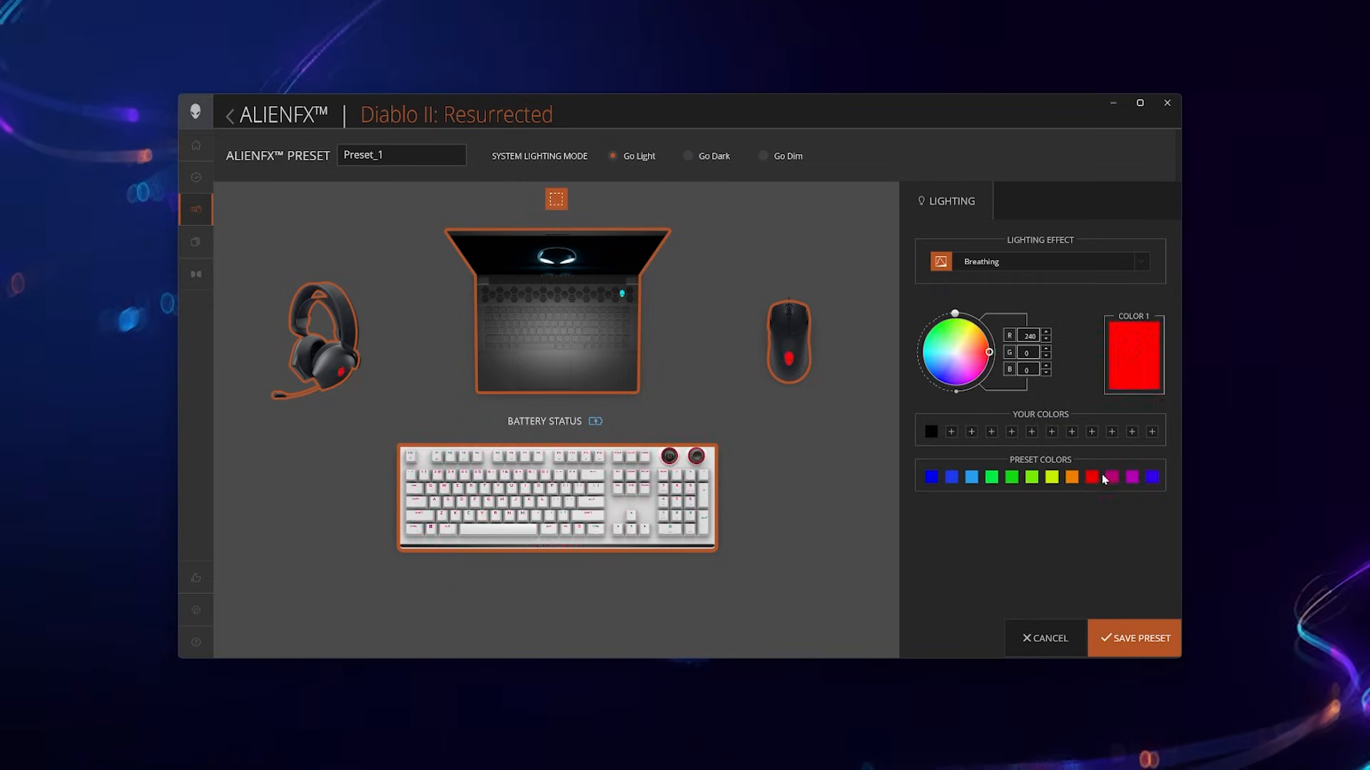
{"action": "left_click", "coordinate": [1139, 637]}
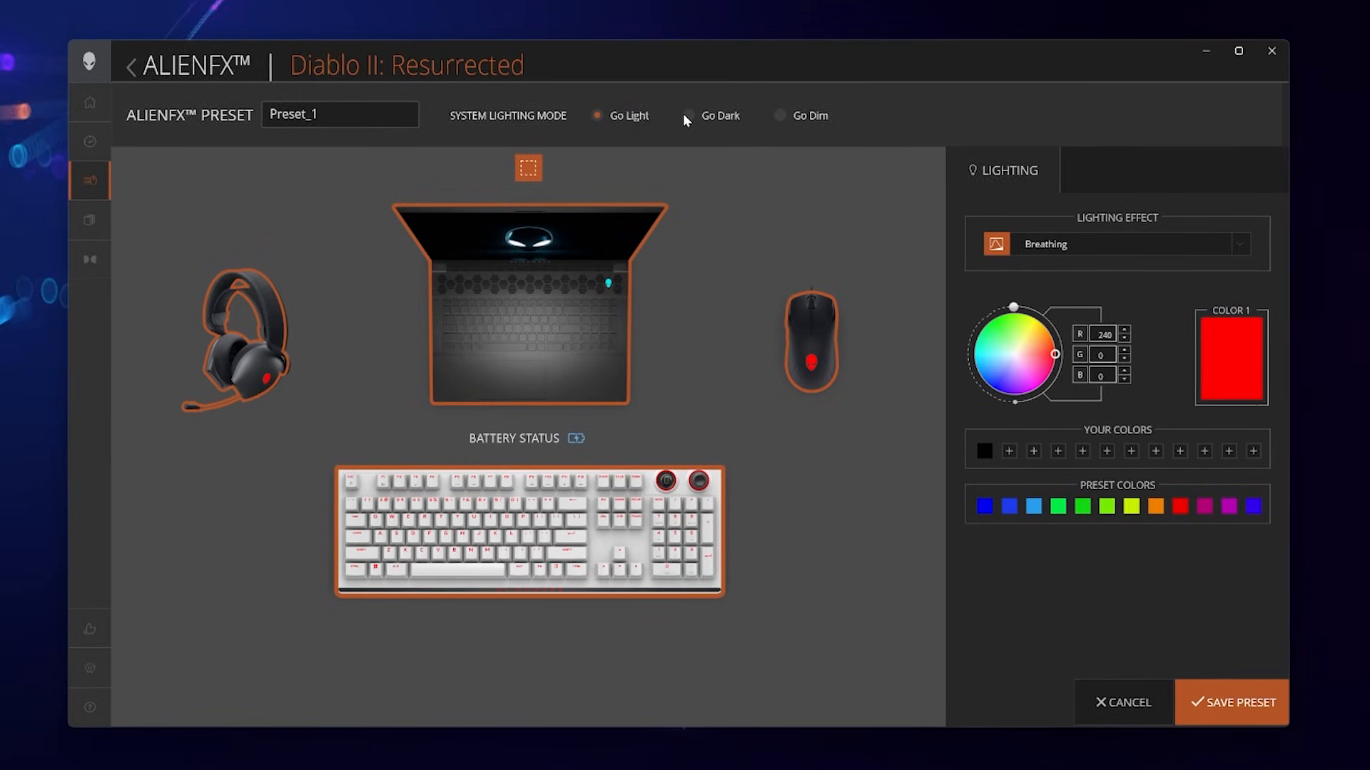
{"action": "left_click", "coordinate": [779, 114]}
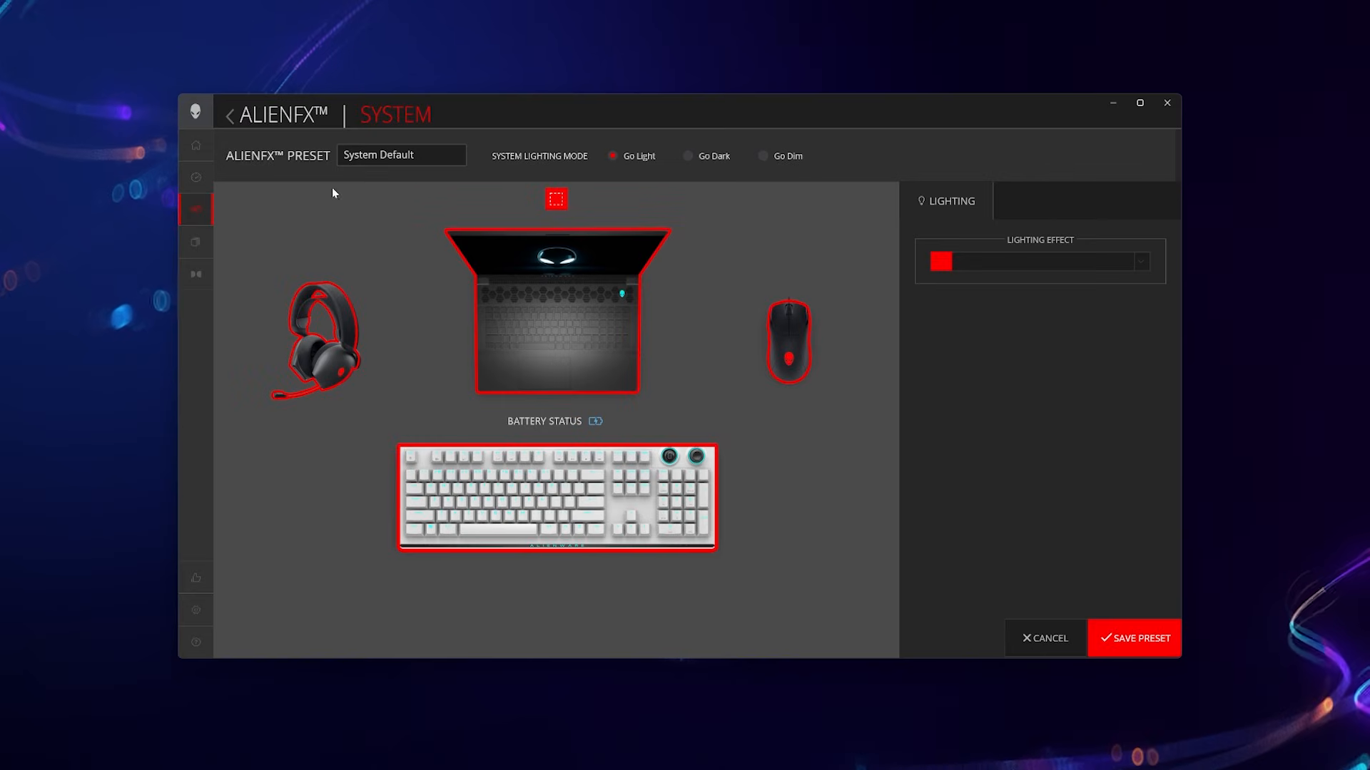
Go to the mouse's Key Binds and start creating a new macro for Preset_1.
{"action": "left_click", "coordinate": [788, 341]}
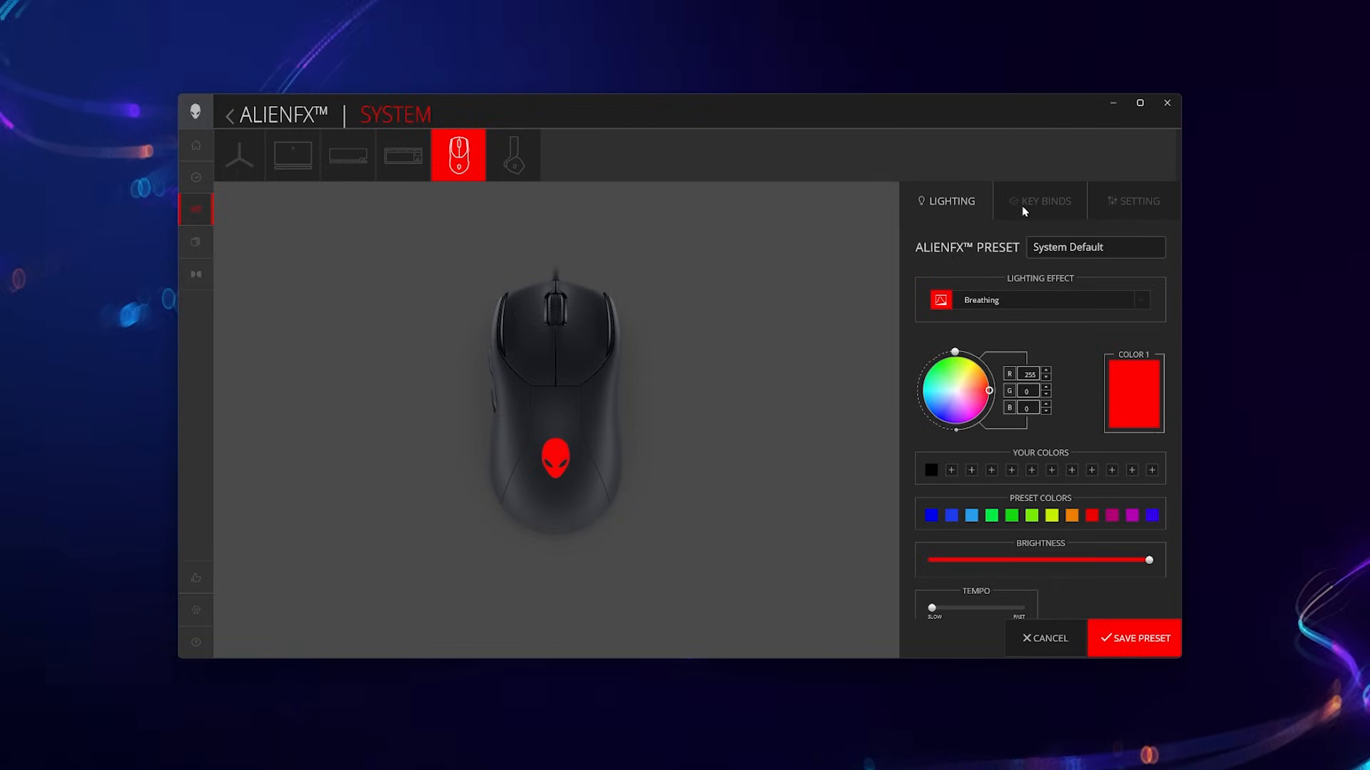
{"action": "left_click", "coordinate": [1044, 201]}
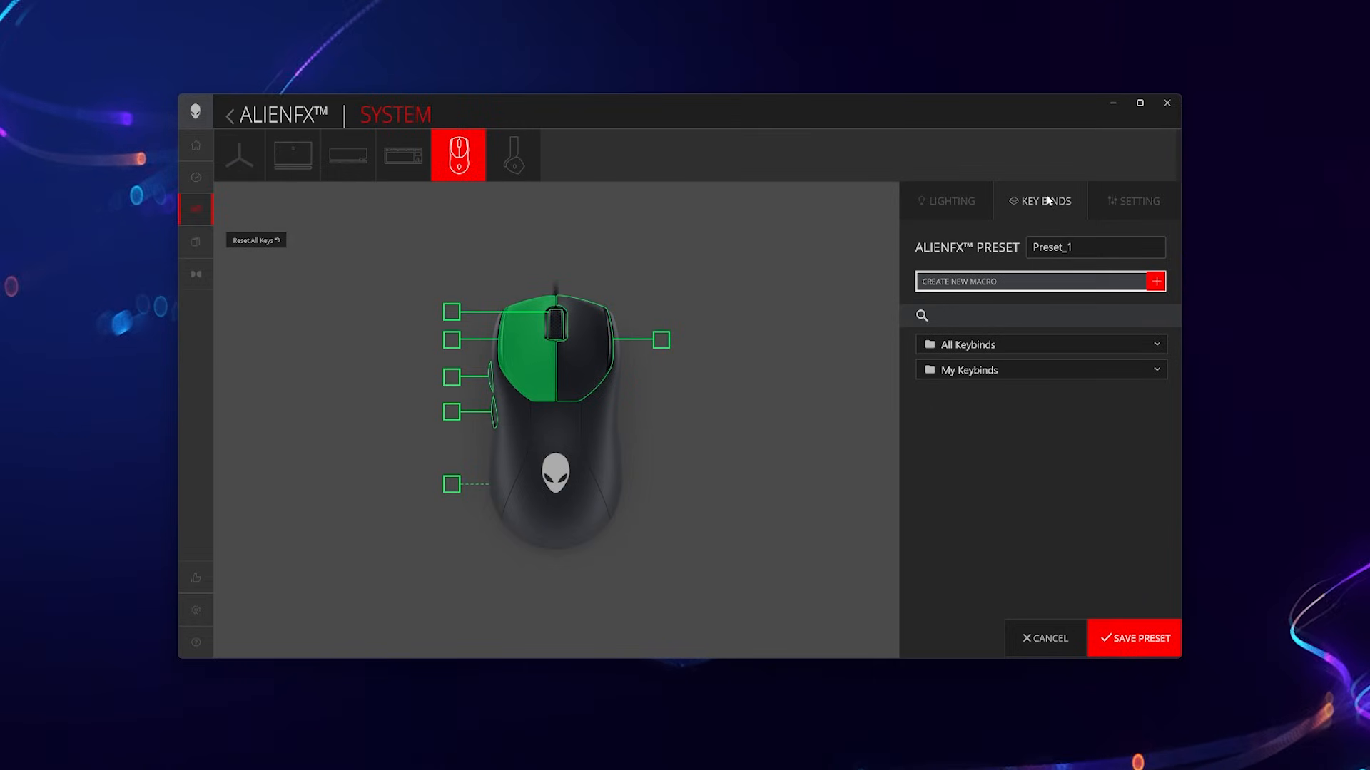
{"action": "mouse_move", "coordinate": [453, 314]}
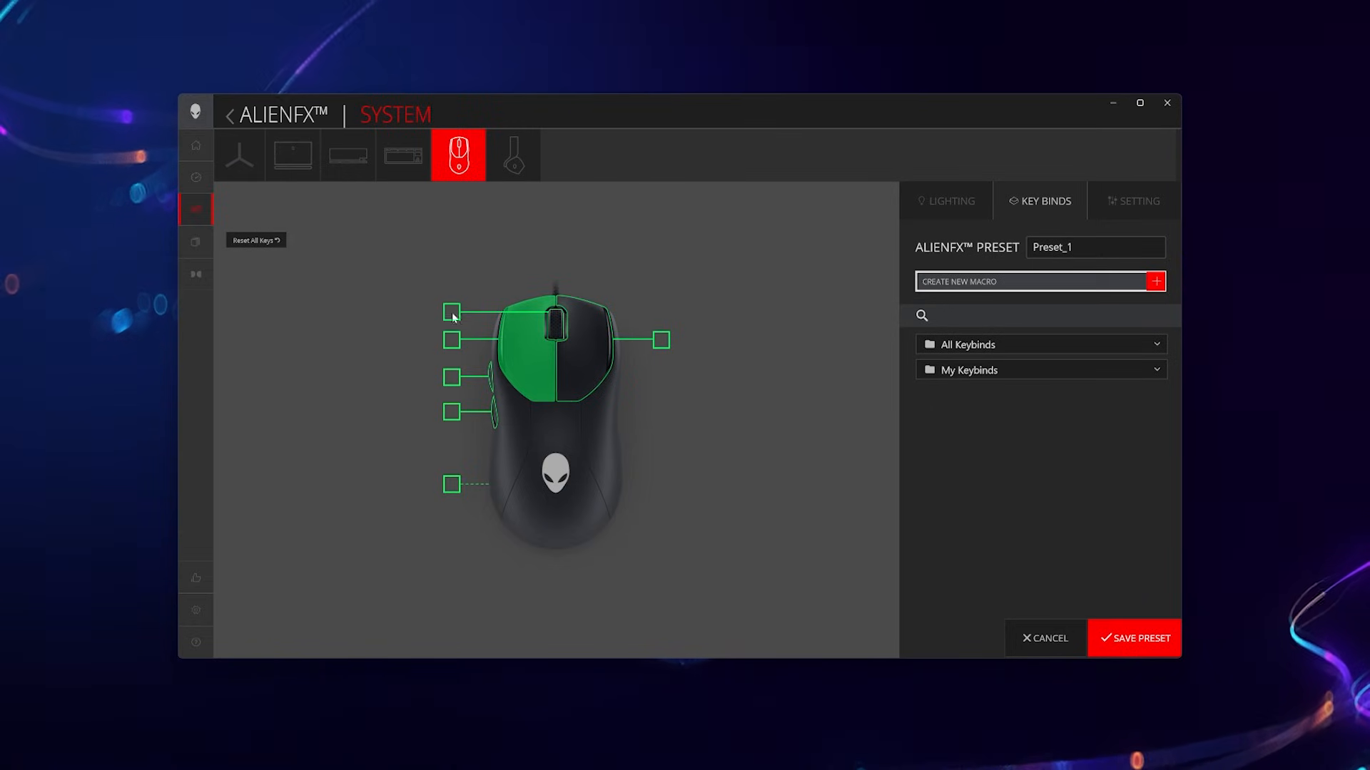
{"action": "mouse_move", "coordinate": [646, 324]}
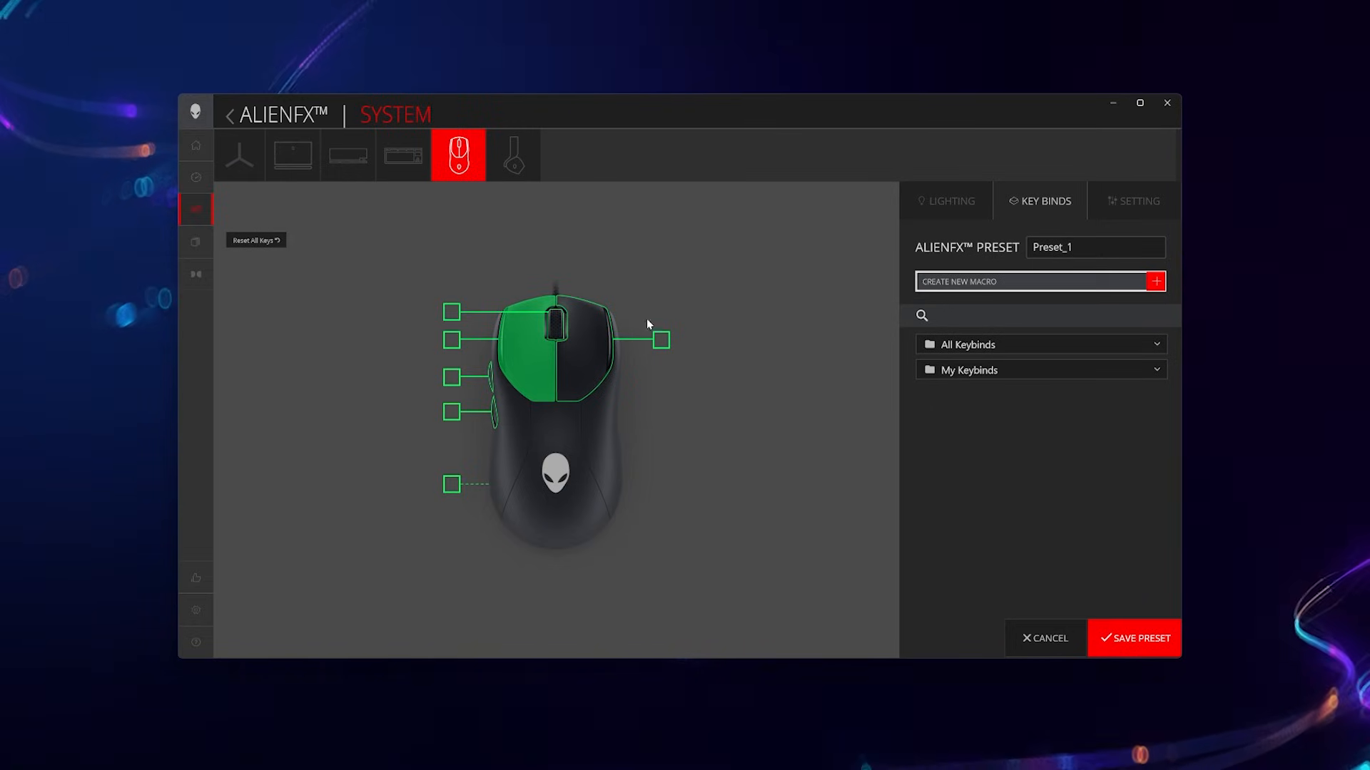
{"action": "left_click", "coordinate": [1154, 281]}
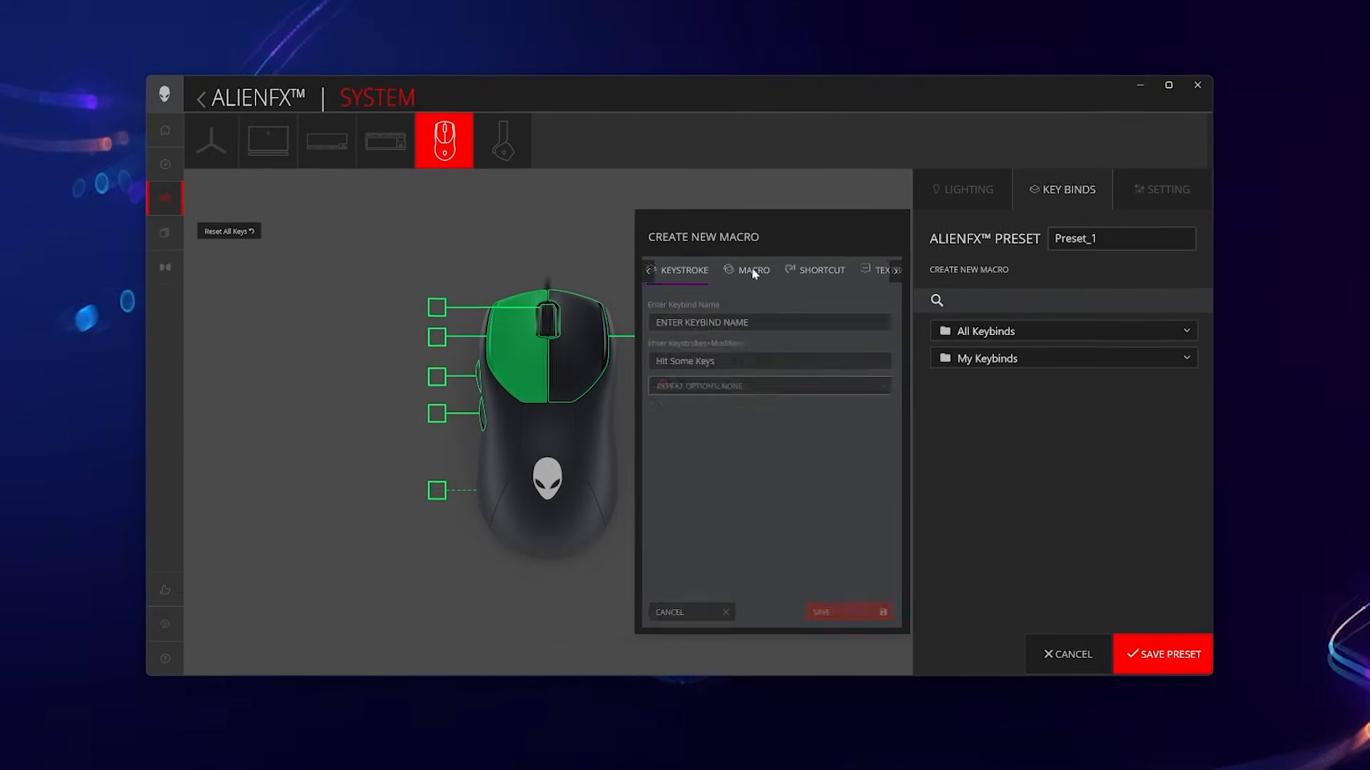
Record Left, Right and Up keystrokes with delays as a Macro-type key bind.
{"action": "left_click", "coordinate": [749, 269]}
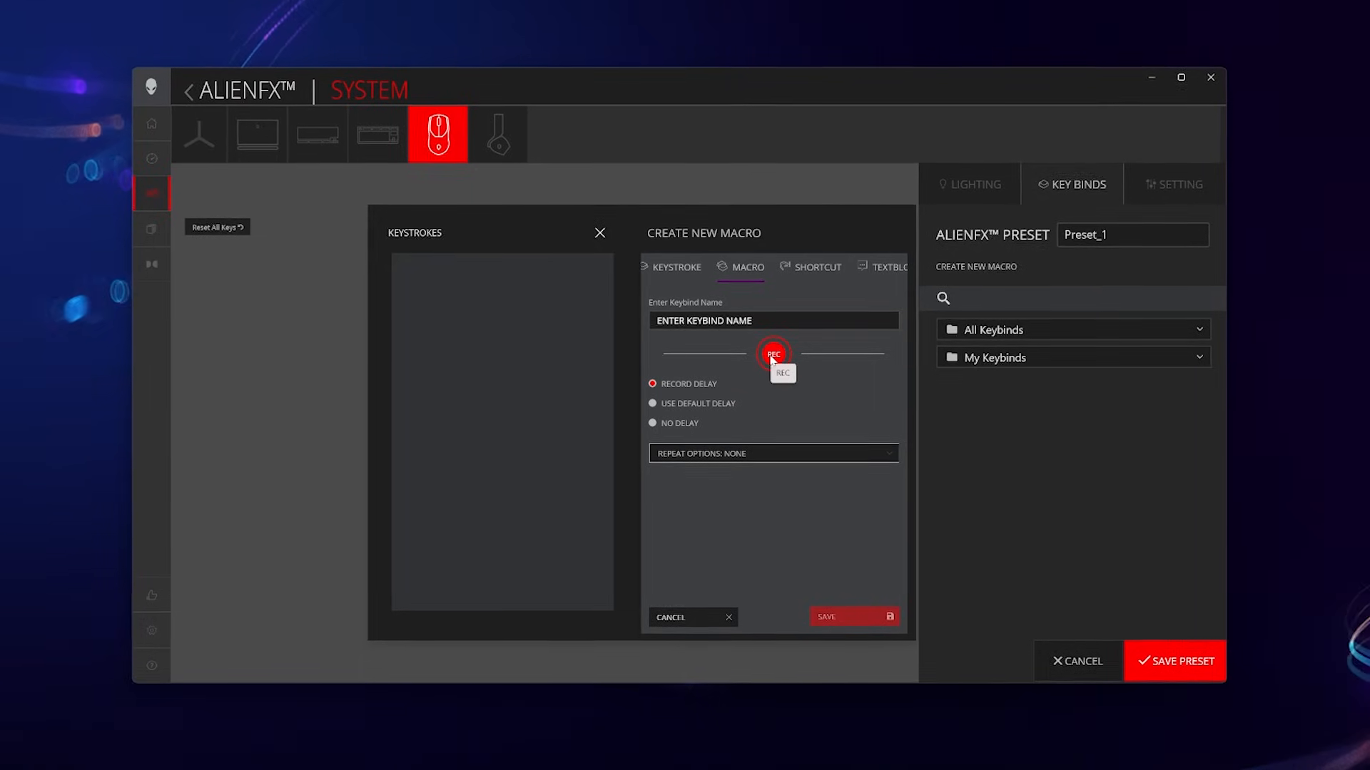
{"action": "left_click", "coordinate": [772, 354]}
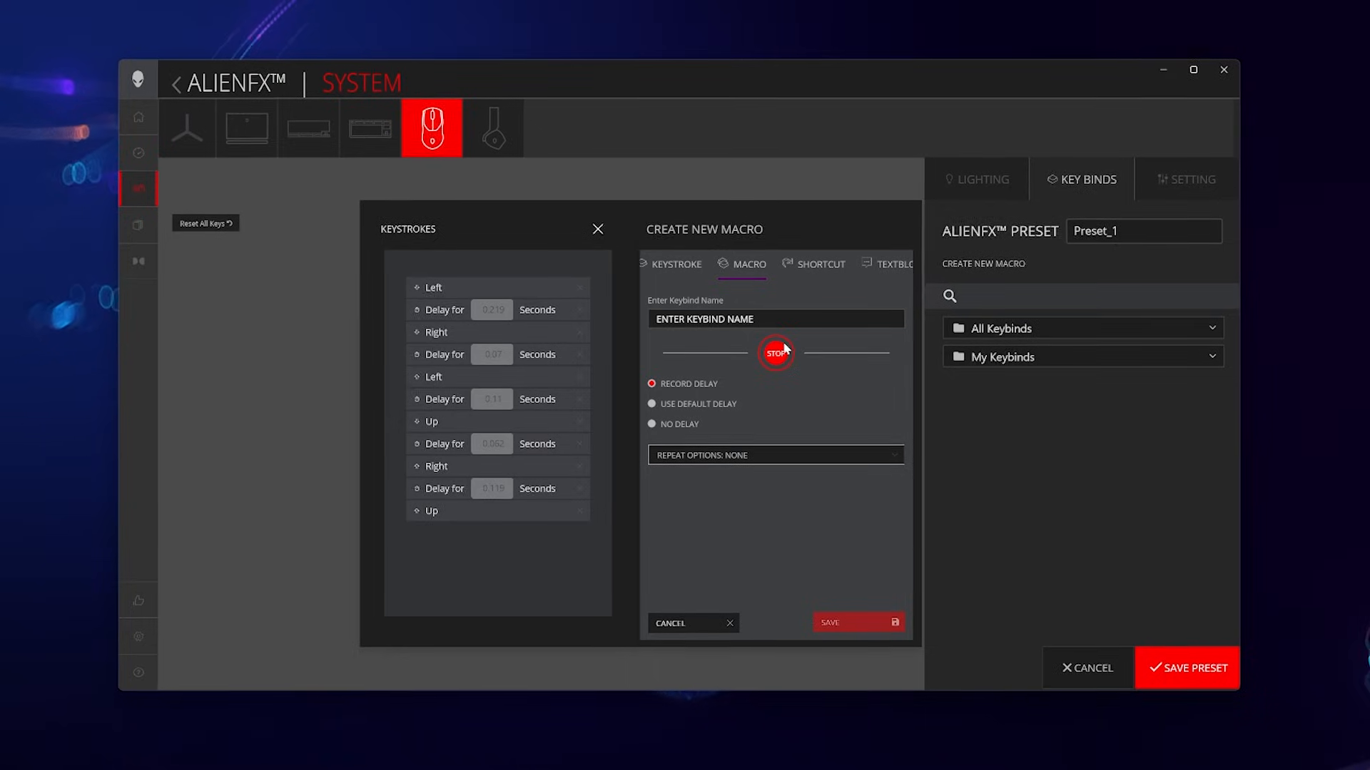
{"action": "left_click", "coordinate": [776, 352]}
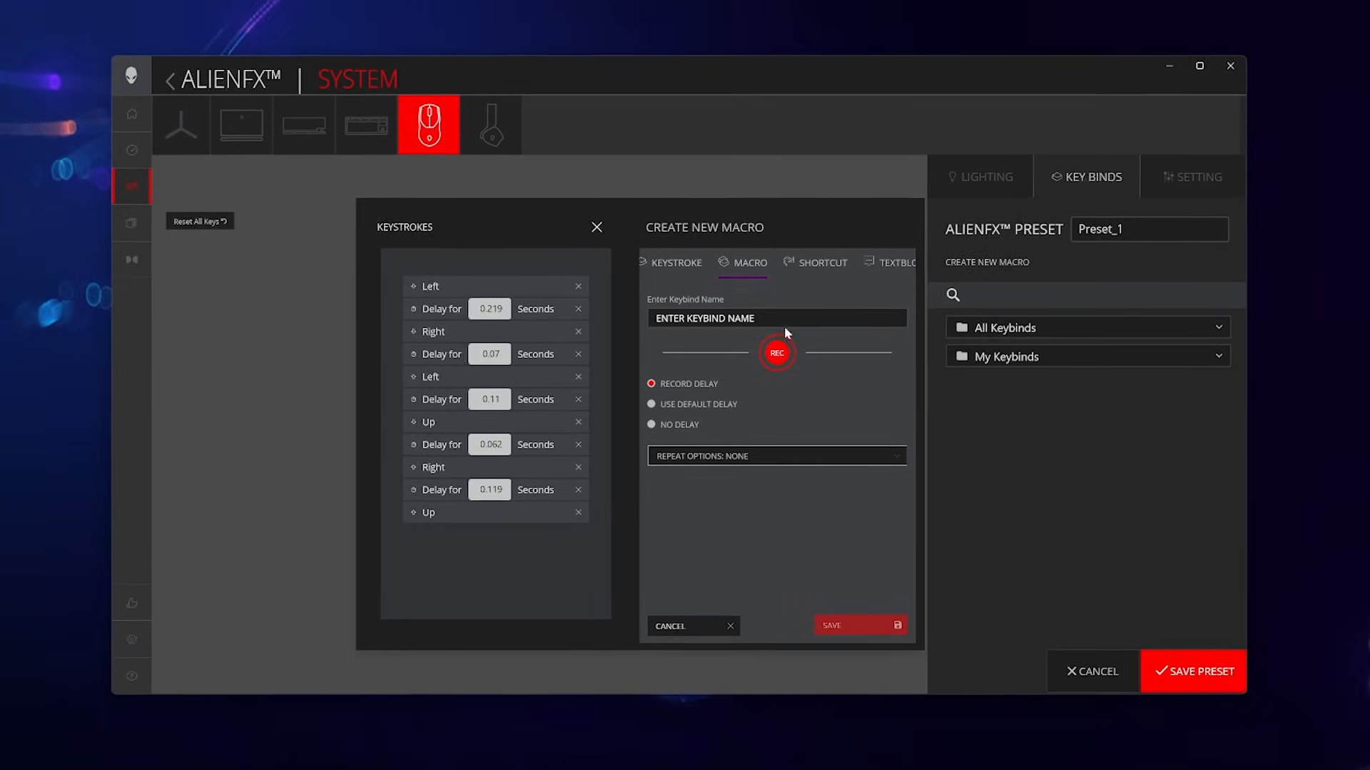
{"action": "left_click", "coordinate": [596, 227]}
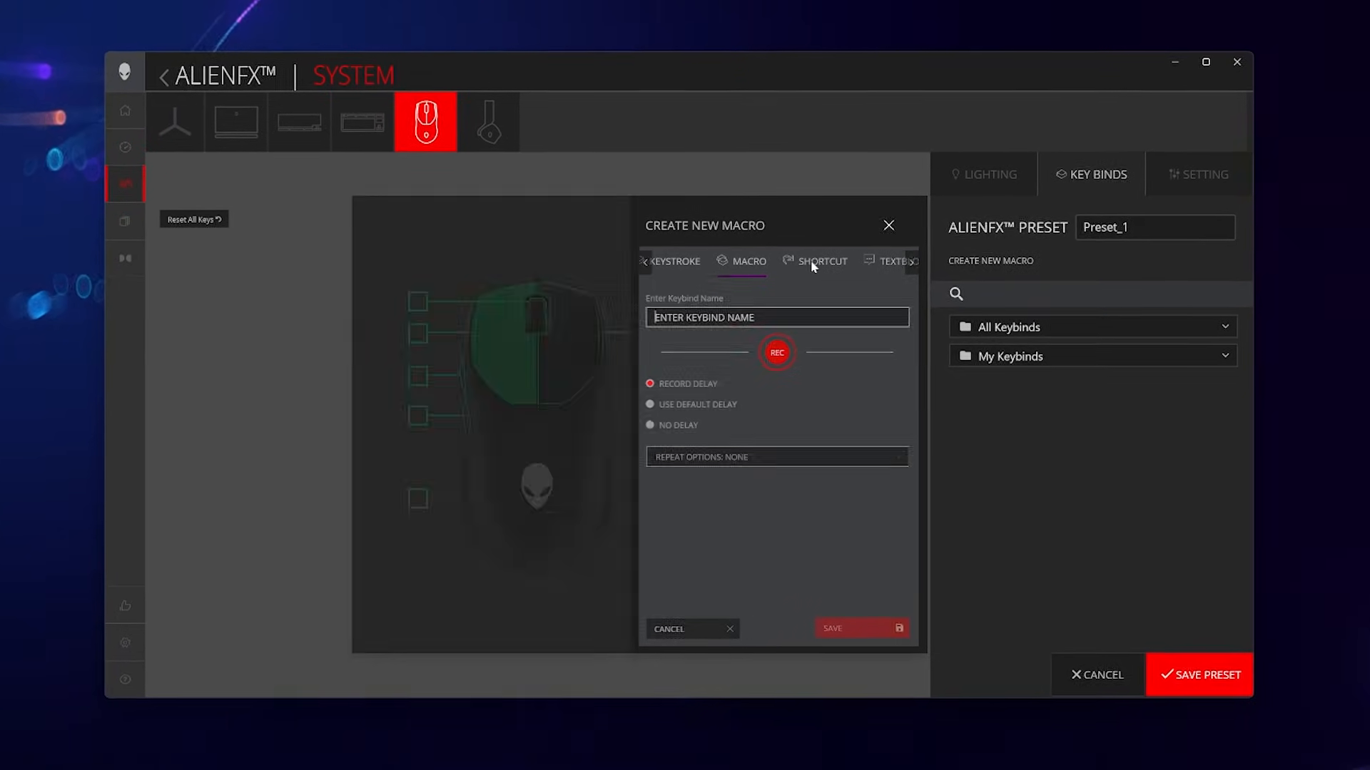
Switch through Shortcut to the Textblock type and enter 'Hello World' as its text.
{"action": "left_click", "coordinate": [818, 259]}
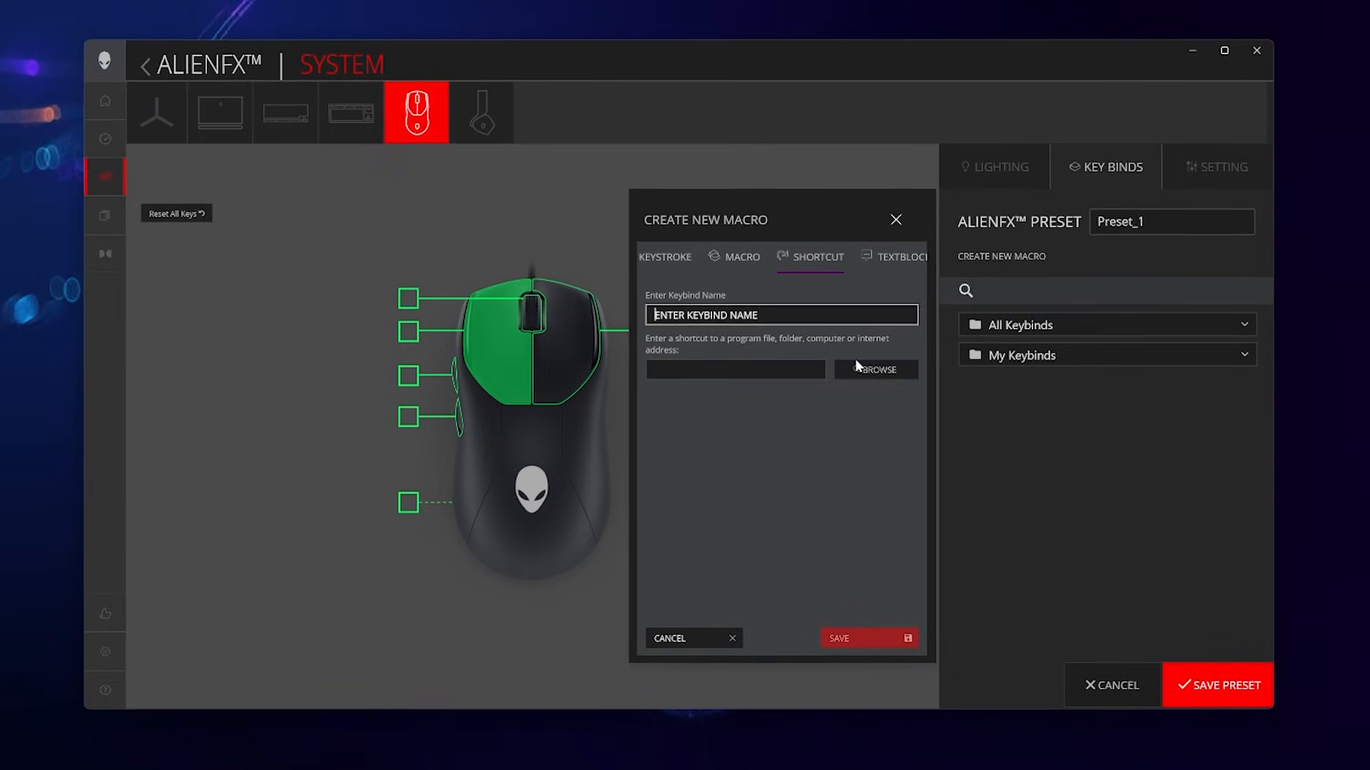
{"action": "left_click", "coordinate": [893, 256]}
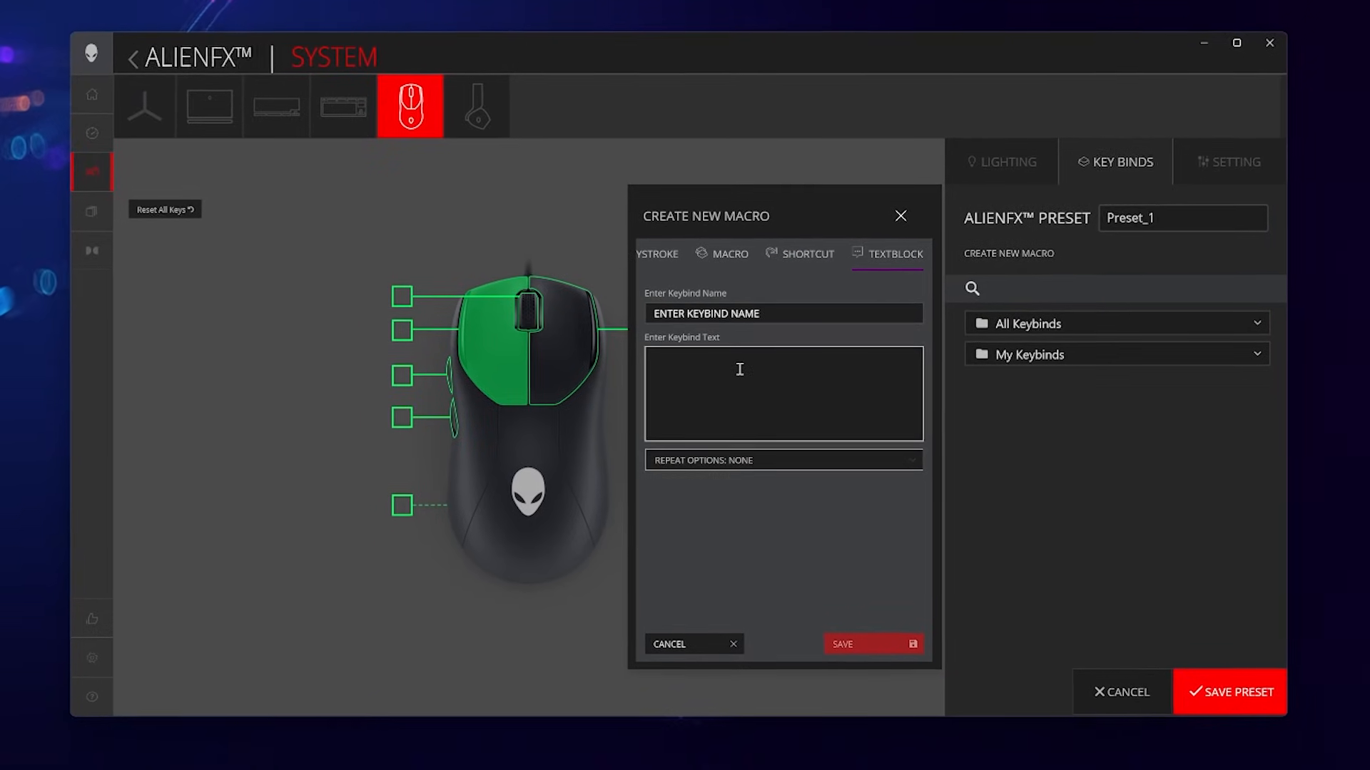
{"action": "type", "text": "Hello"}
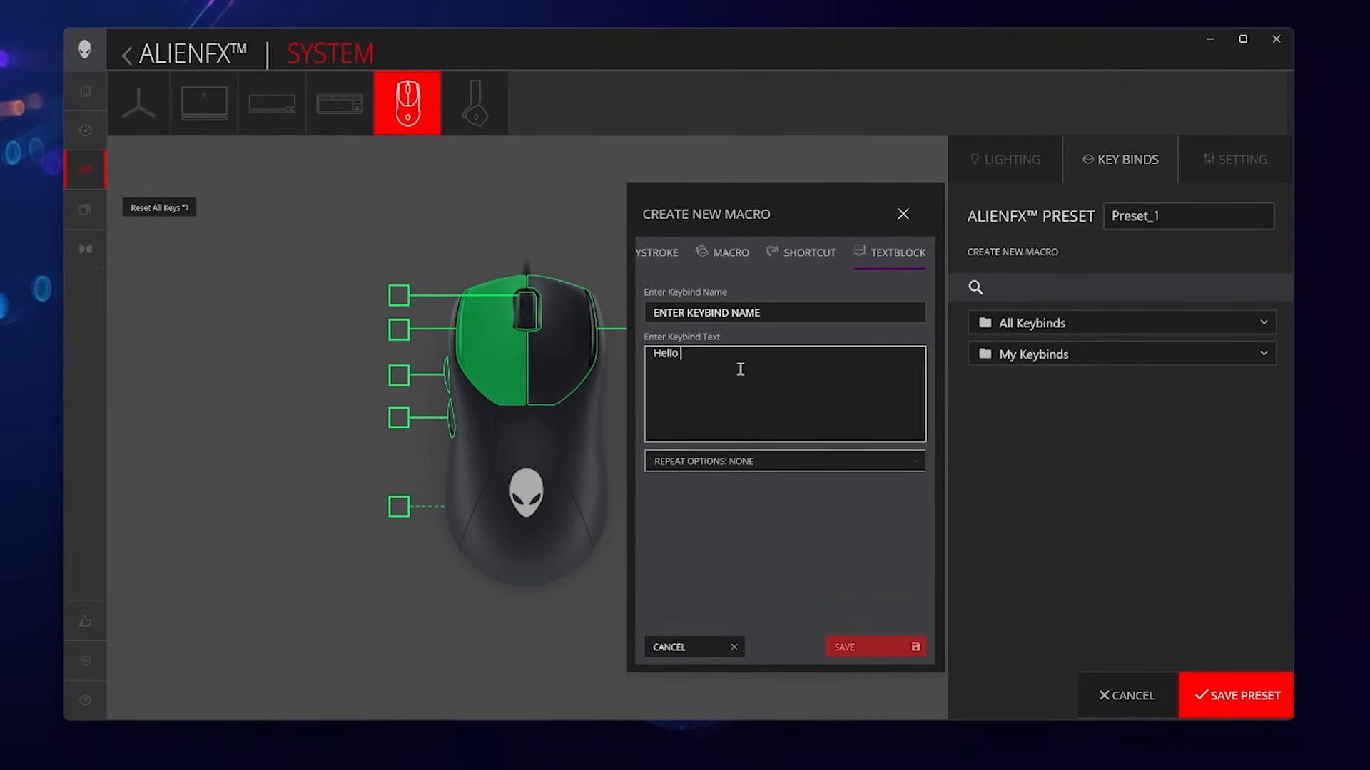
{"action": "type", "text": "World"}
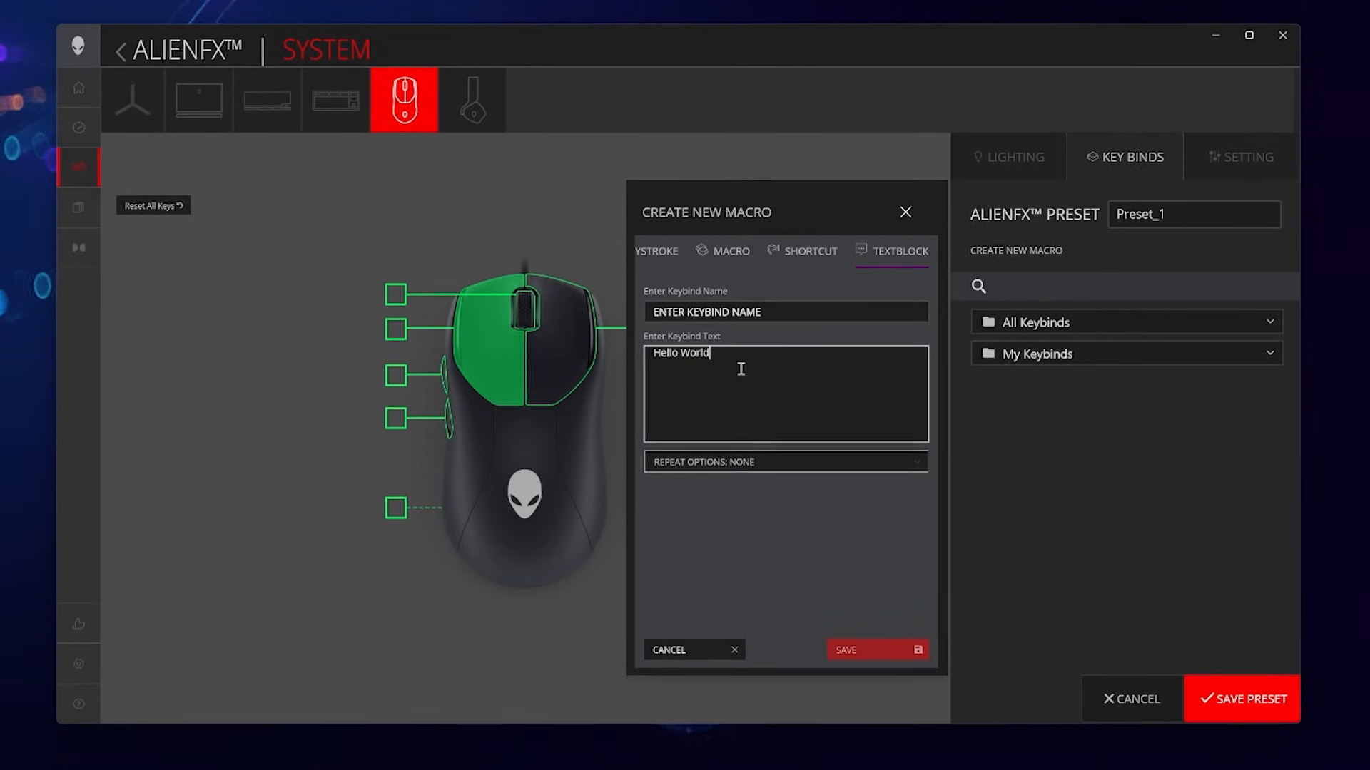